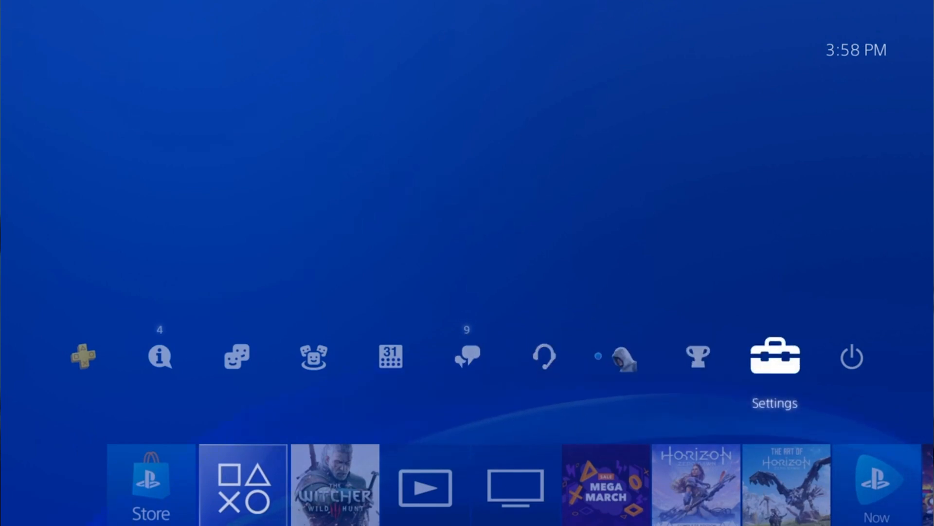
Verify Enable Remote Play is checked in Remote Play Connection Settings, then go back to Settings
click(774, 357)
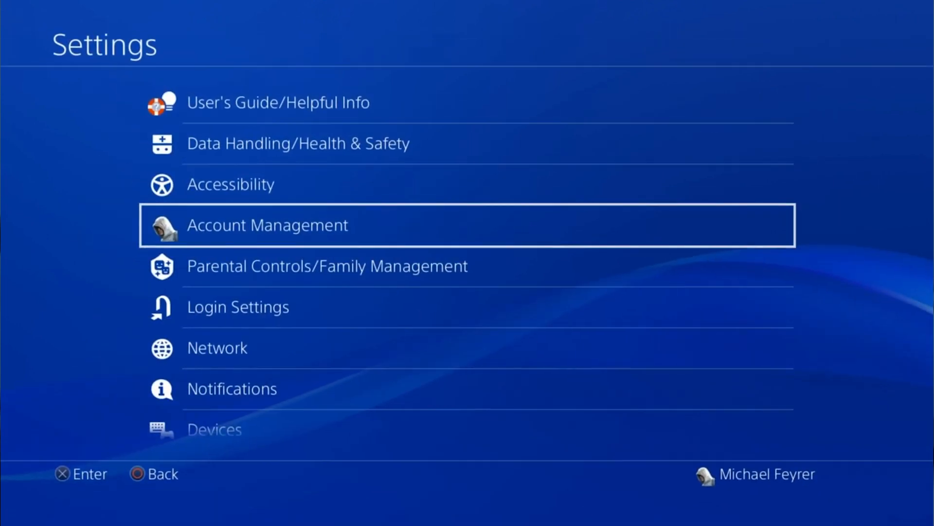
scroll(down, 3)
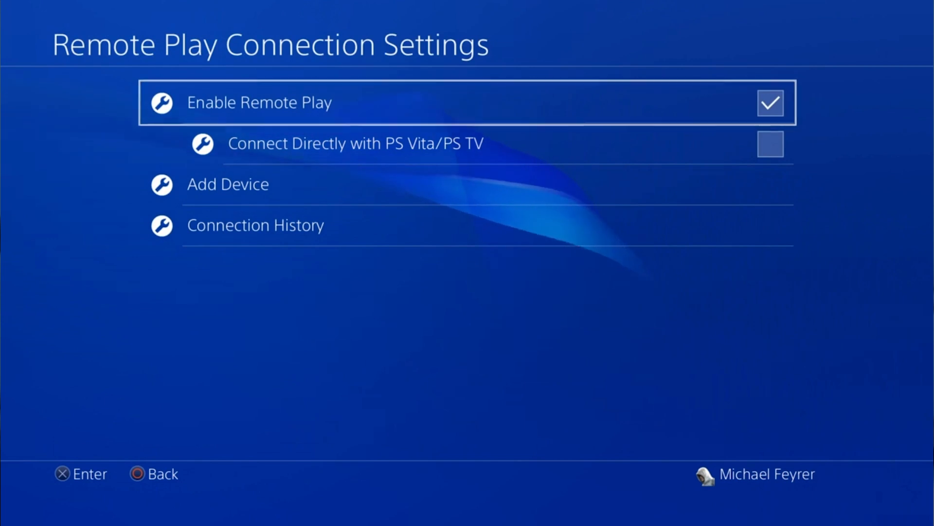
key(Escape)
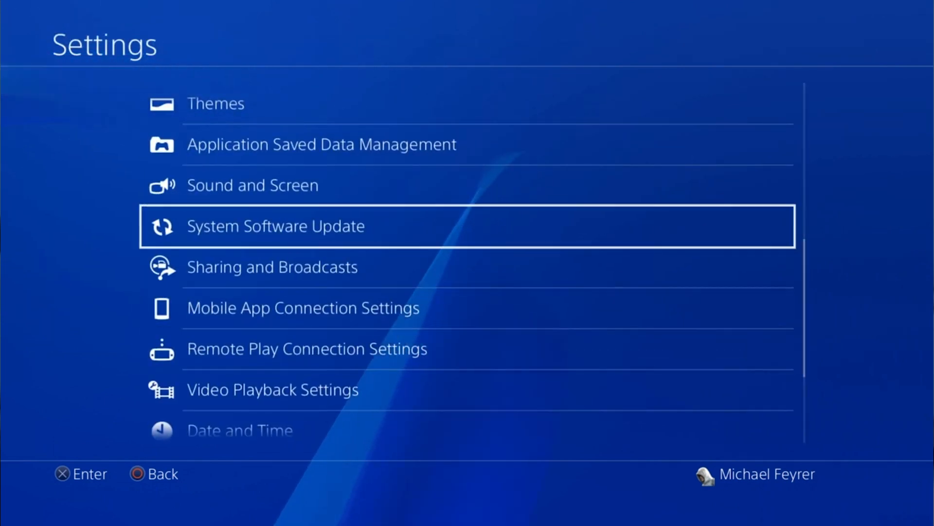
scroll(down, 3)
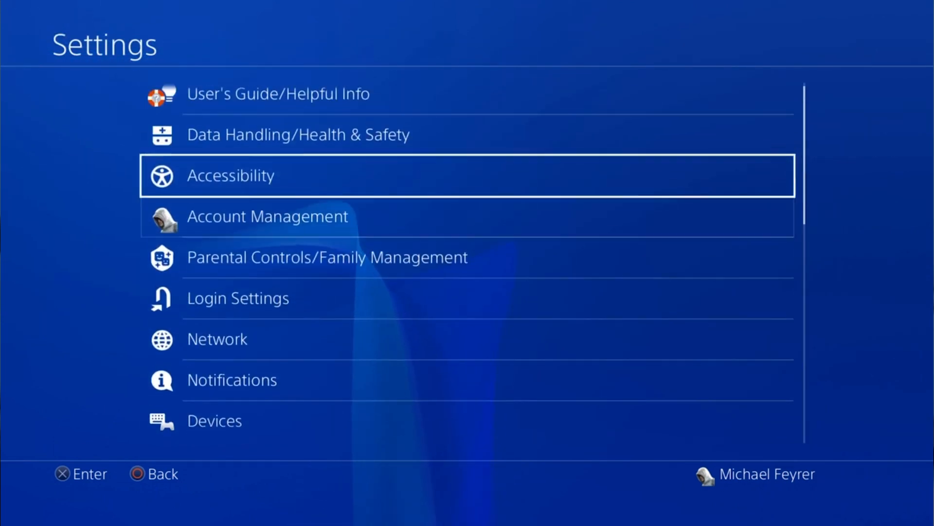
click(268, 215)
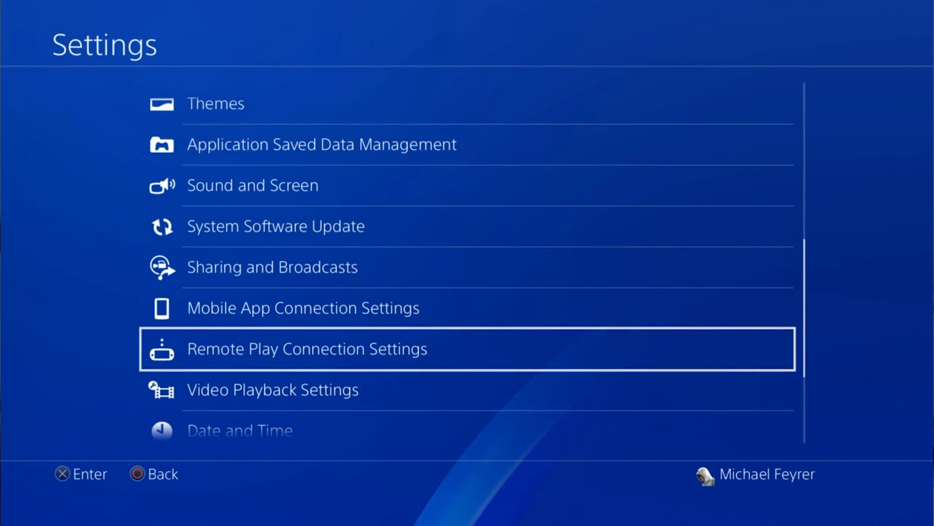
Choose Power Save Settings, then Set Features Available in Rest Mode
click(337, 310)
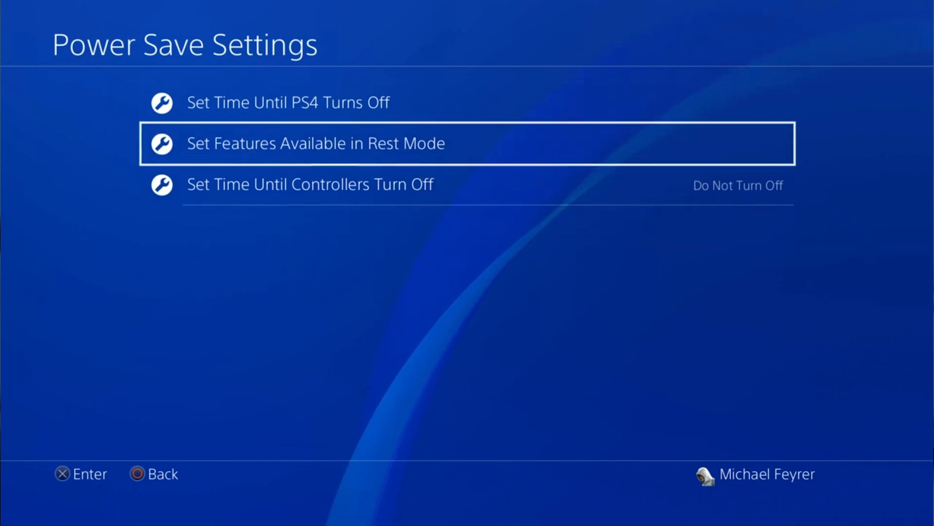
click(316, 143)
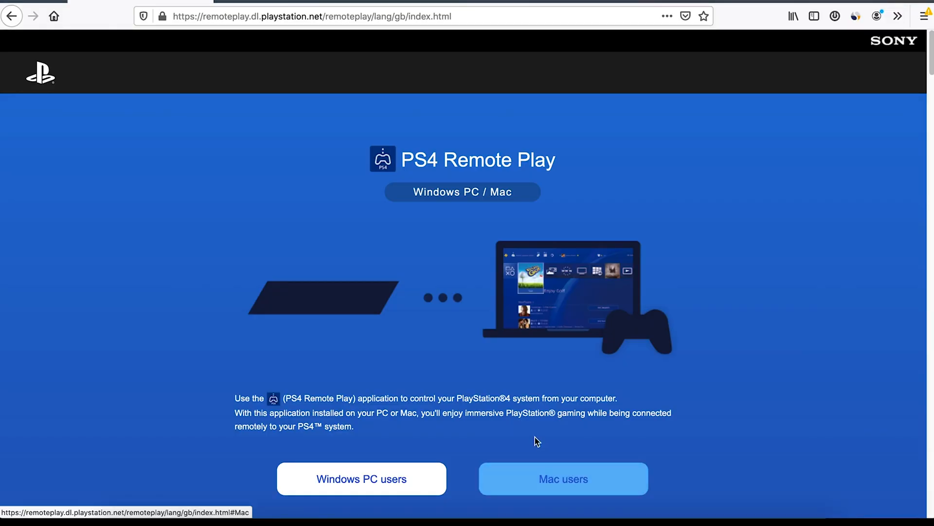
mouse_move(122, 286)
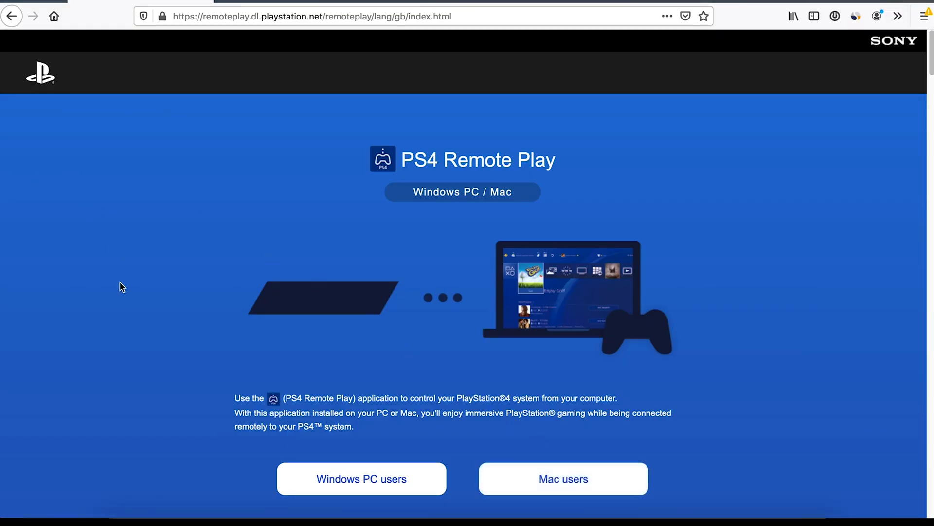
Open the Mac users section and scroll to Initial setup with the Mac download link
scroll(down, 3)
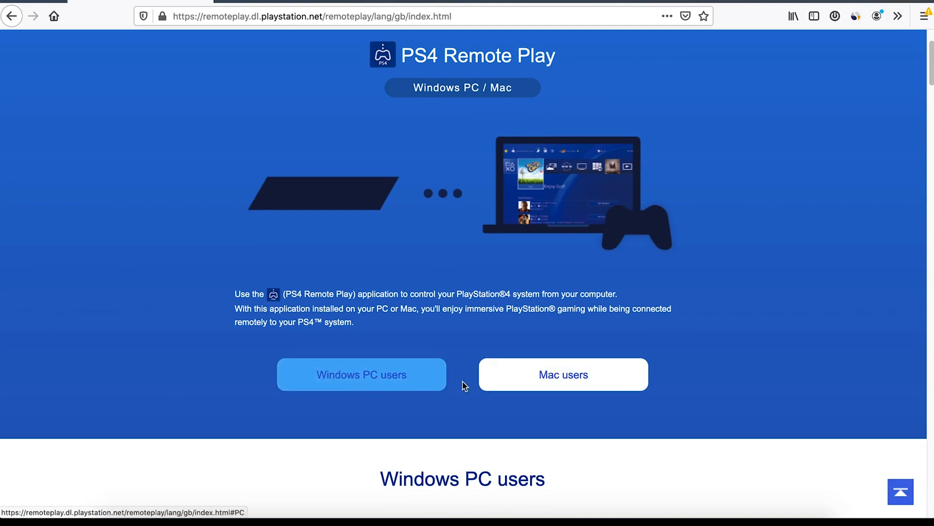
click(564, 374)
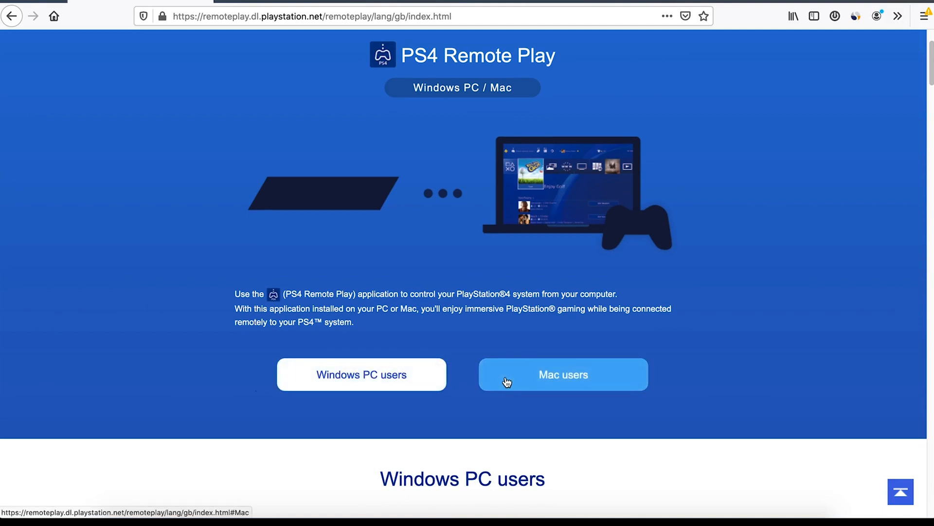
click(562, 375)
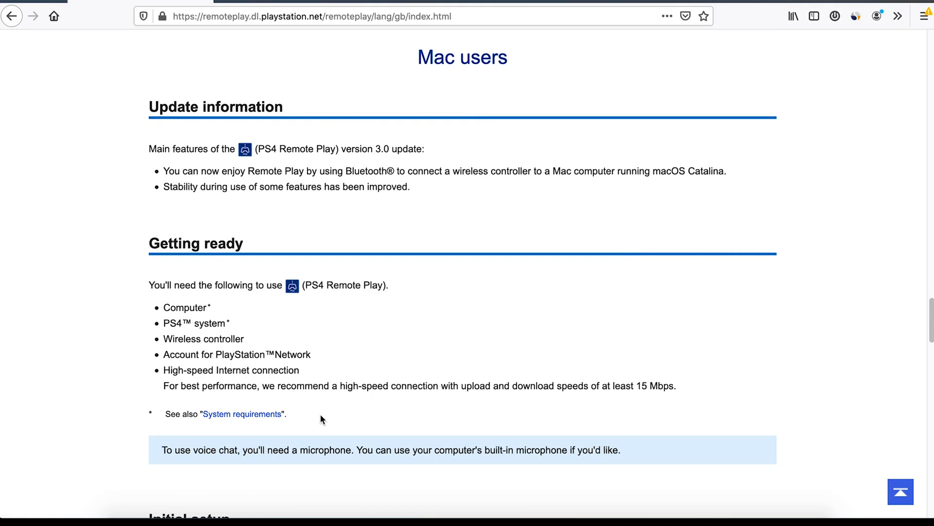
scroll(down, 3)
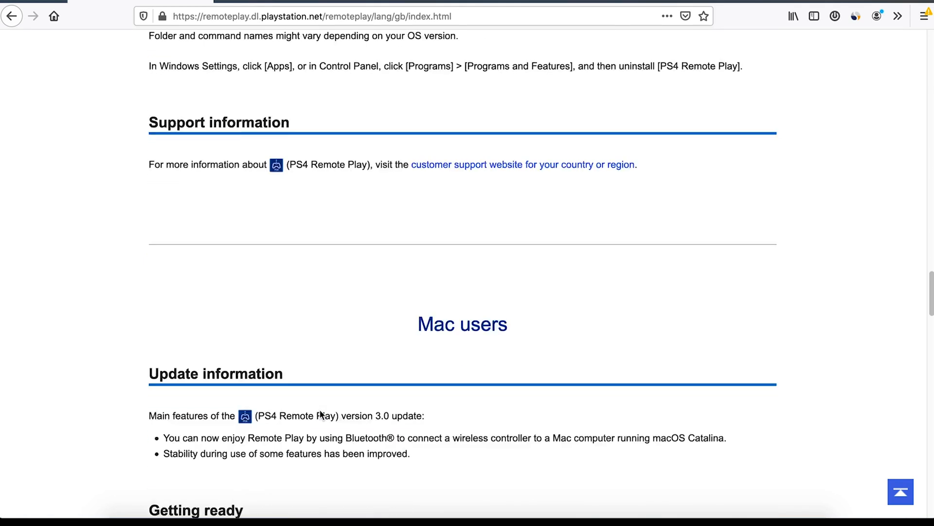
scroll(down, 3)
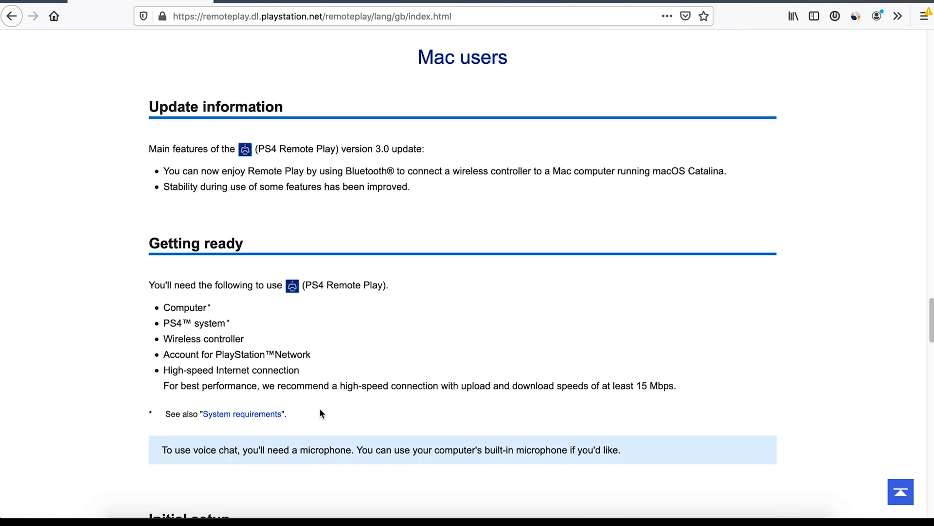
scroll(down, 3)
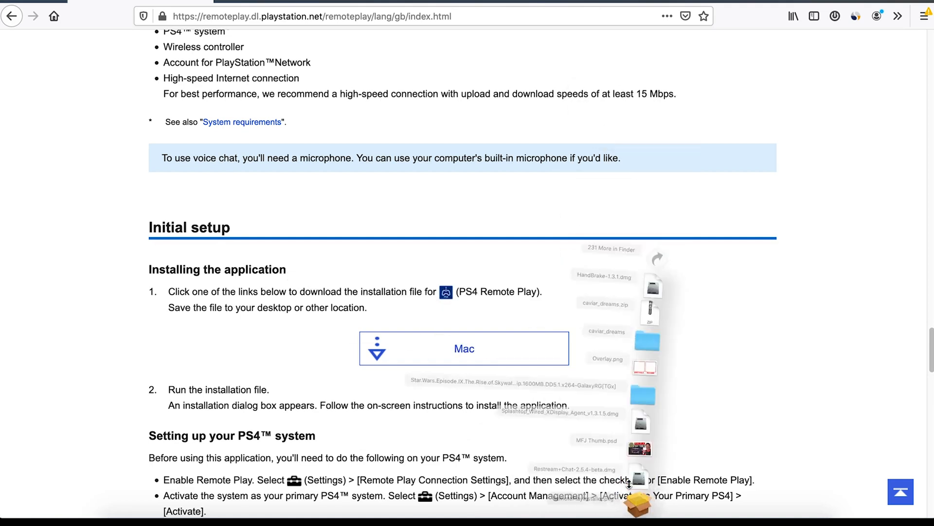
double_click(641, 477)
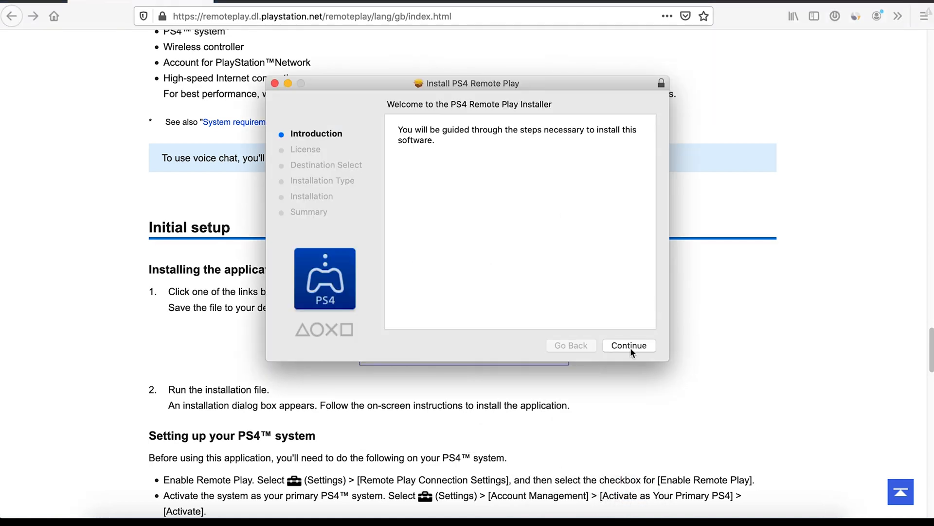
mouse_move(614, 103)
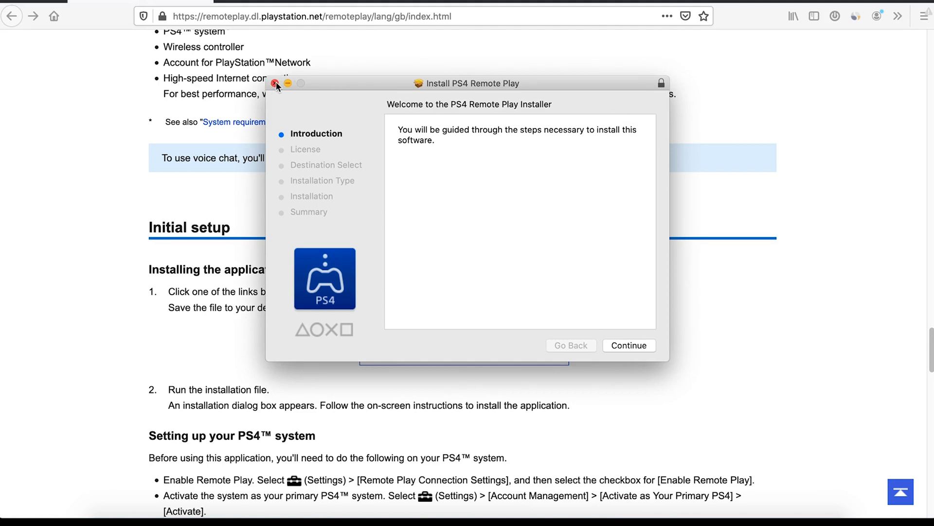
click(684, 7)
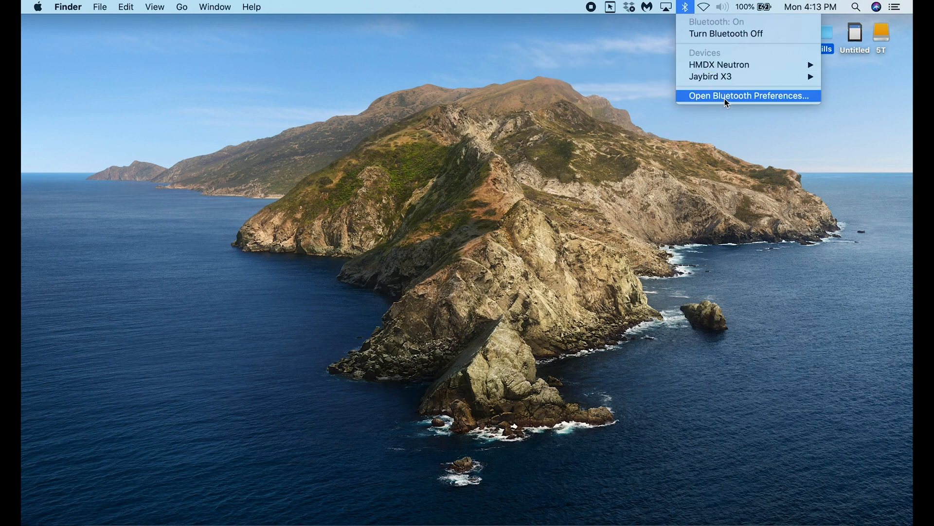
Connect the DUALSHOCK 4 Wireless Controller in Bluetooth preferences, then close the window
click(746, 95)
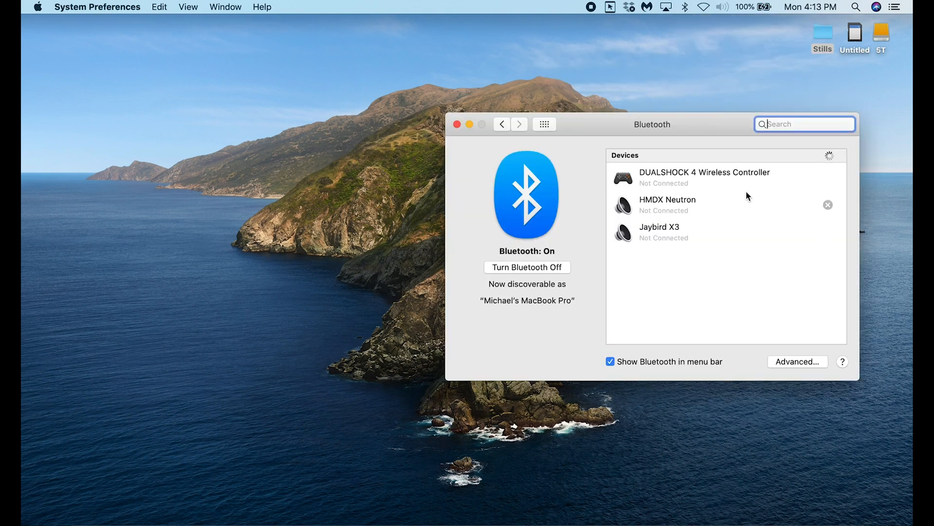
click(704, 177)
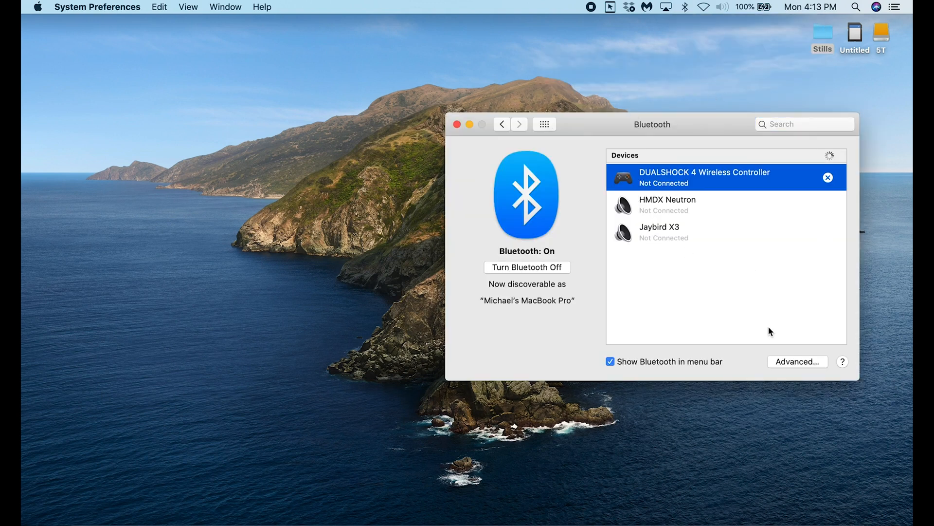
mouse_move(686, 183)
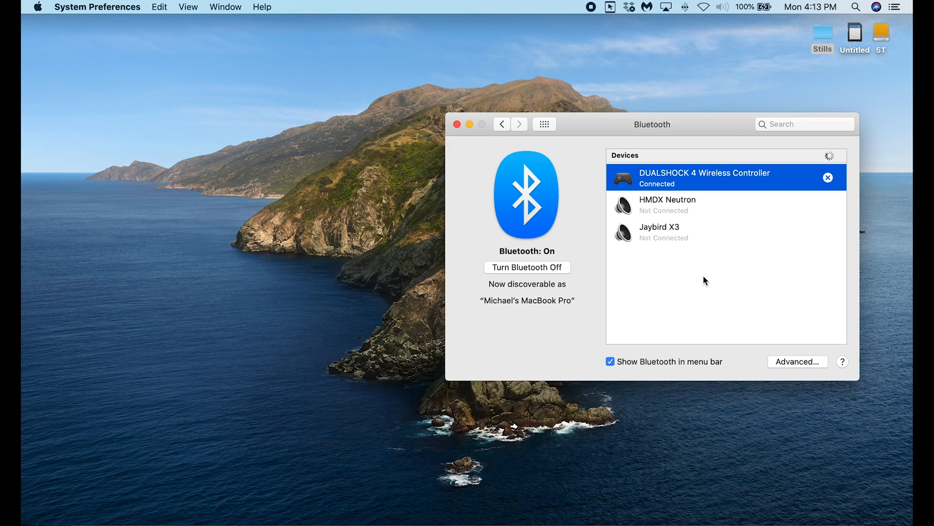
mouse_move(684, 308)
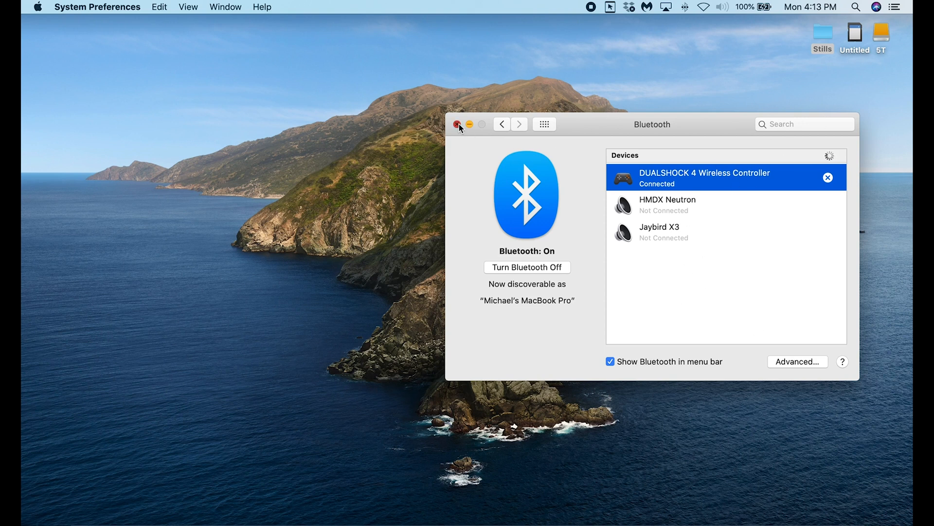
click(459, 124)
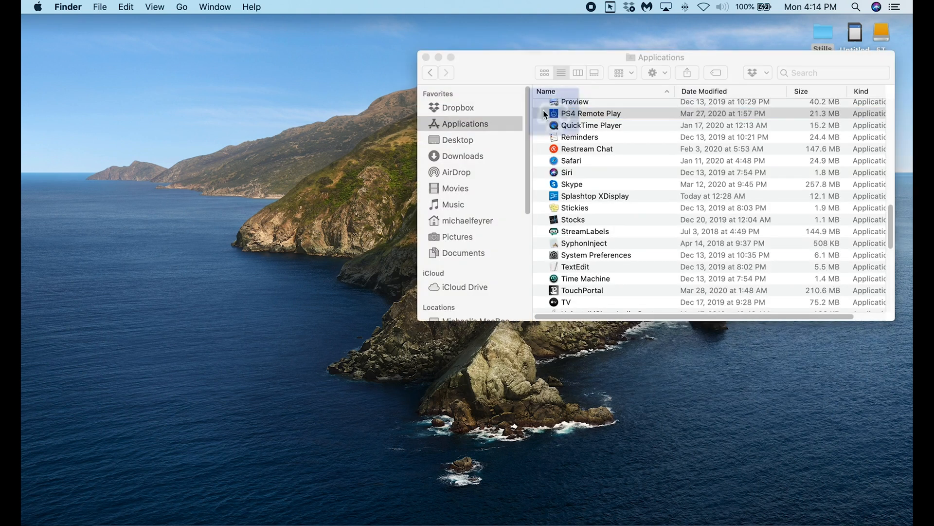
Launch PS4 Remote Play, disconnect the DUALSHOCK 4 from the Mac, and start connecting to the PS4
double_click(590, 114)
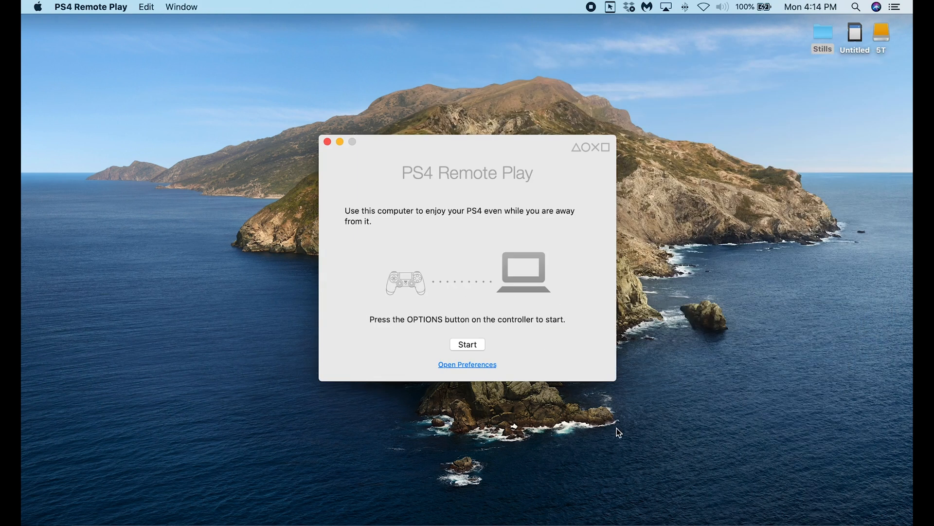
click(685, 7)
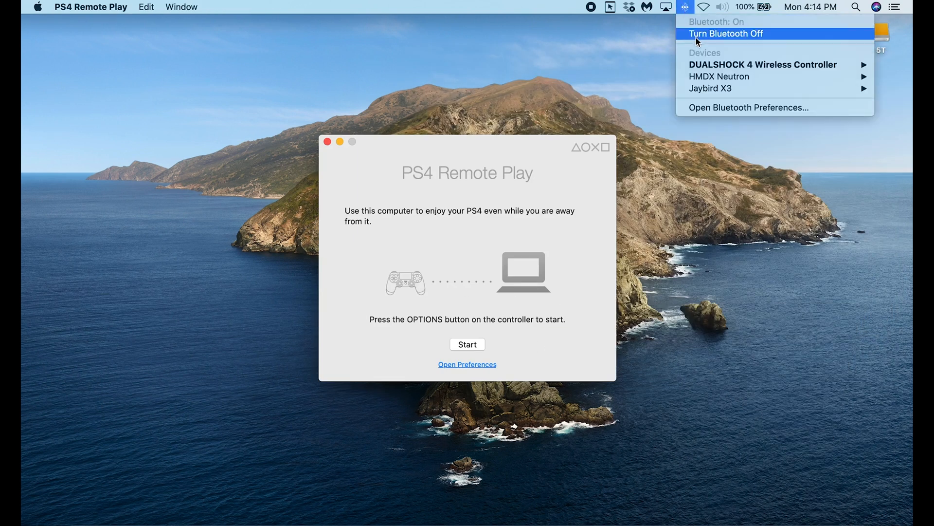
mouse_move(762, 65)
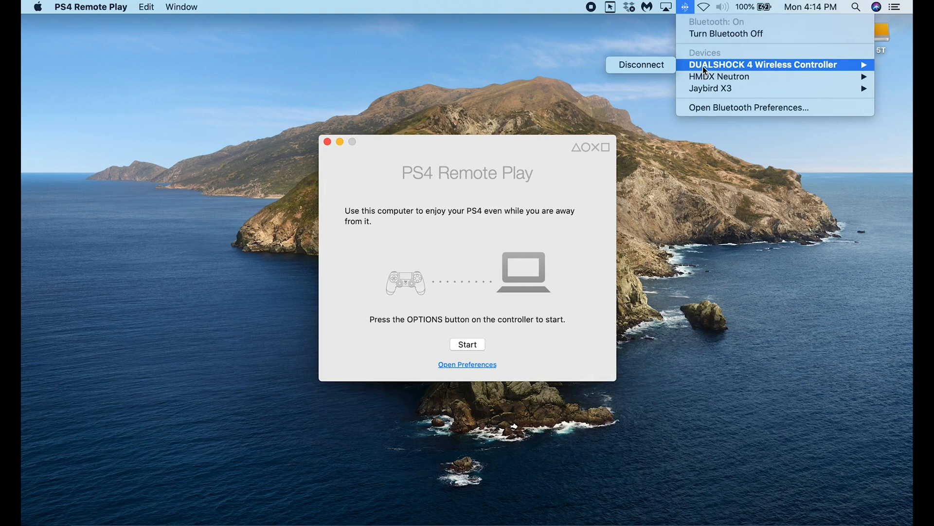
click(467, 59)
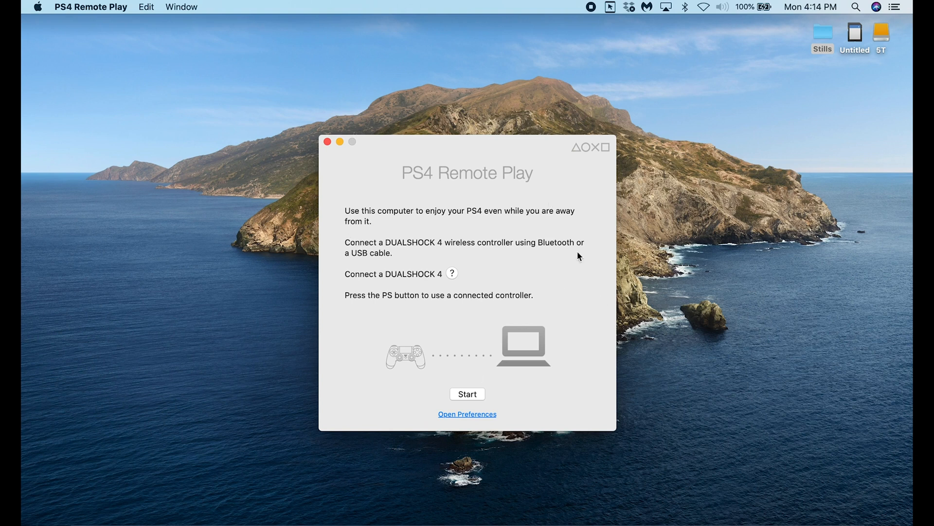
mouse_move(483, 335)
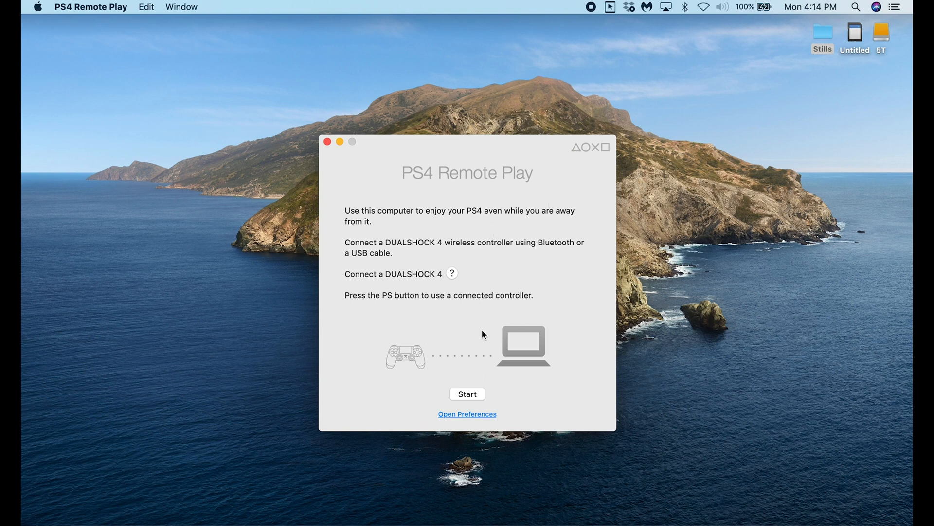
mouse_move(553, 237)
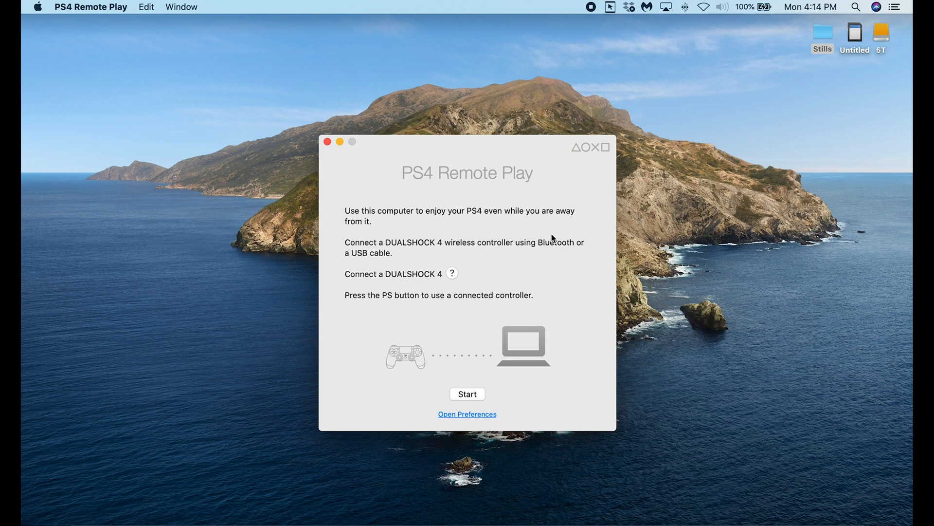
click(467, 393)
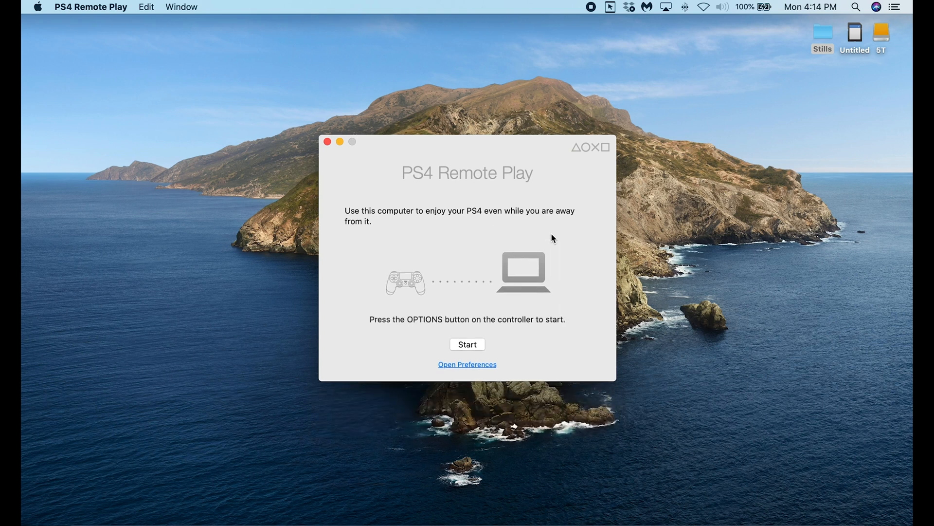
mouse_move(450, 352)
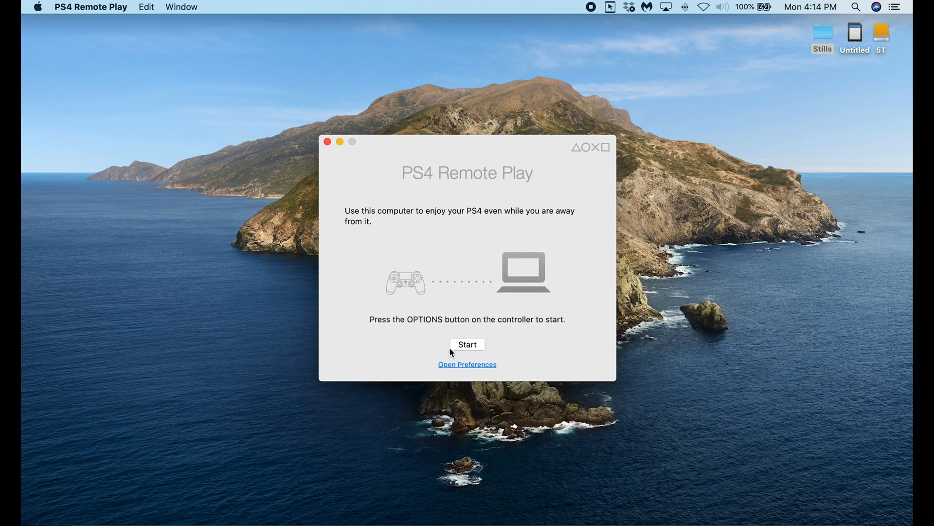
click(468, 345)
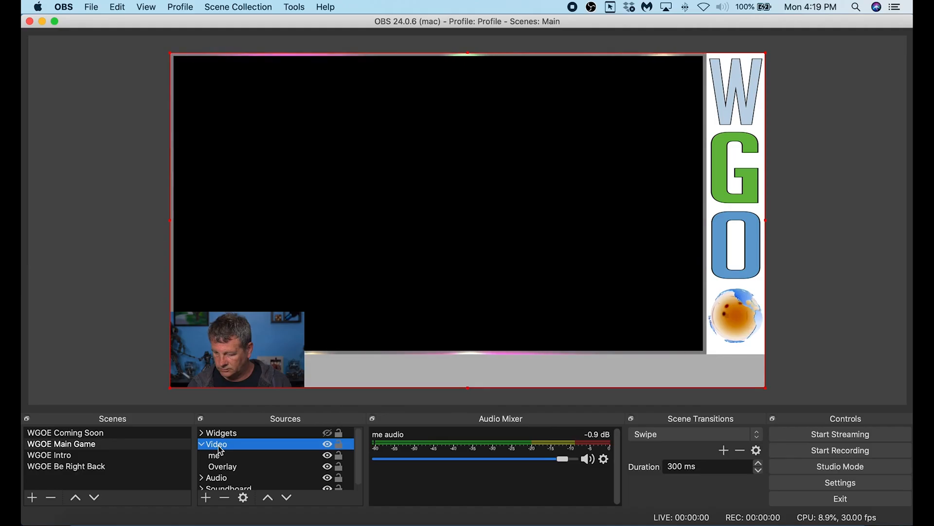
Add a Window Capture source named Ps4 capturing the PS4 Remote Play window
click(205, 497)
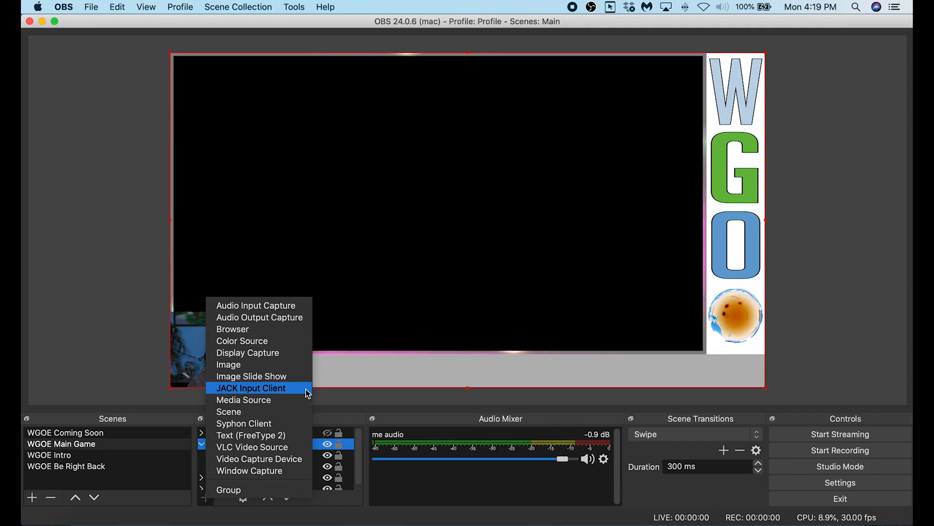
mouse_move(250, 470)
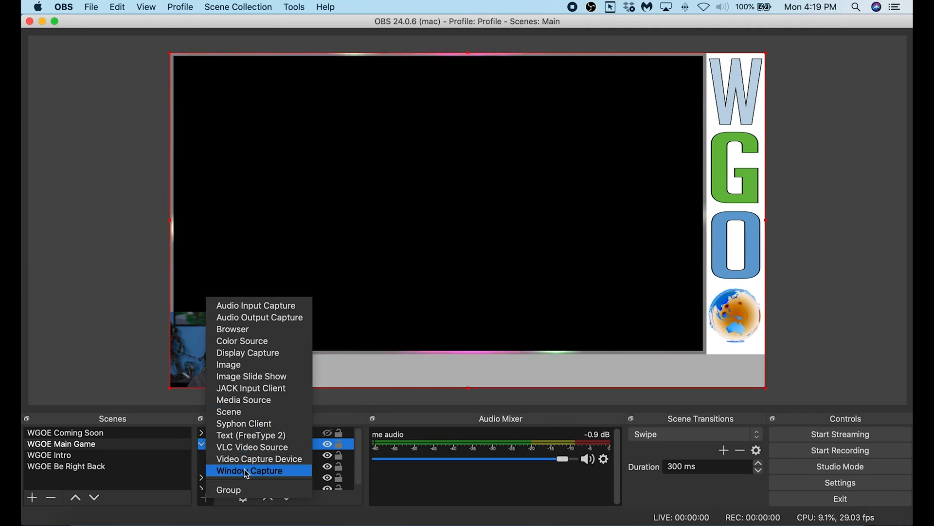
click(250, 470)
text(Ps4)
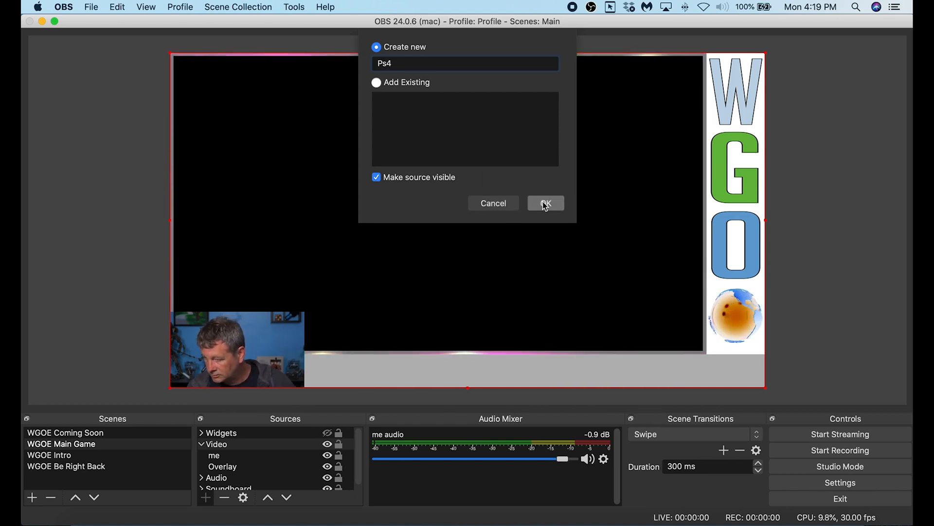
click(544, 202)
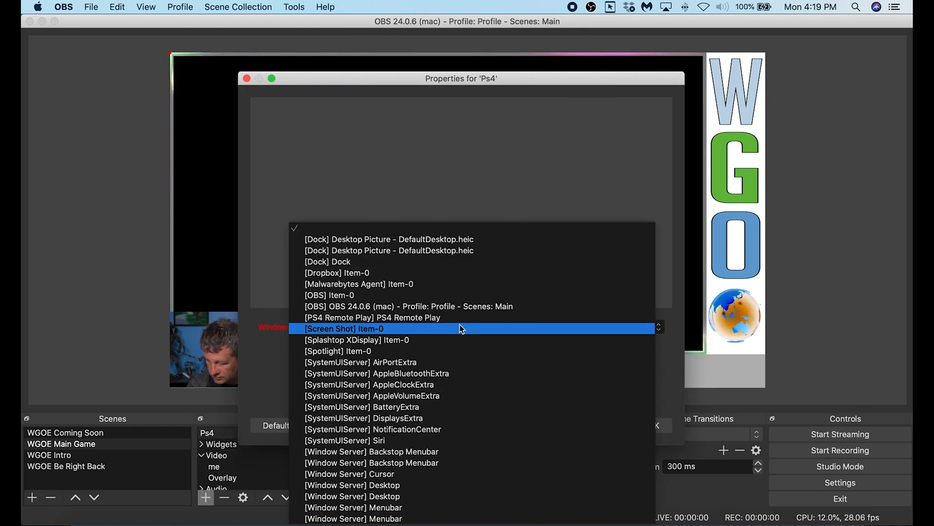
click(373, 317)
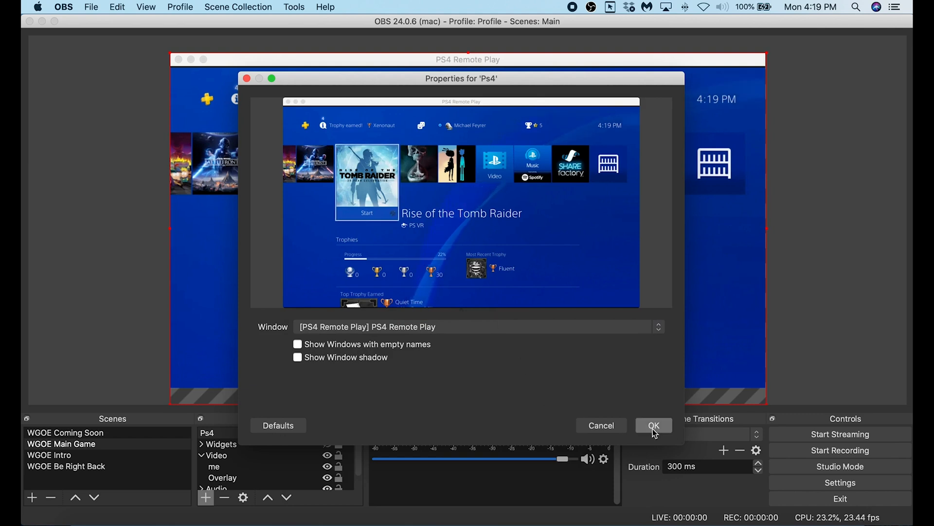
click(653, 425)
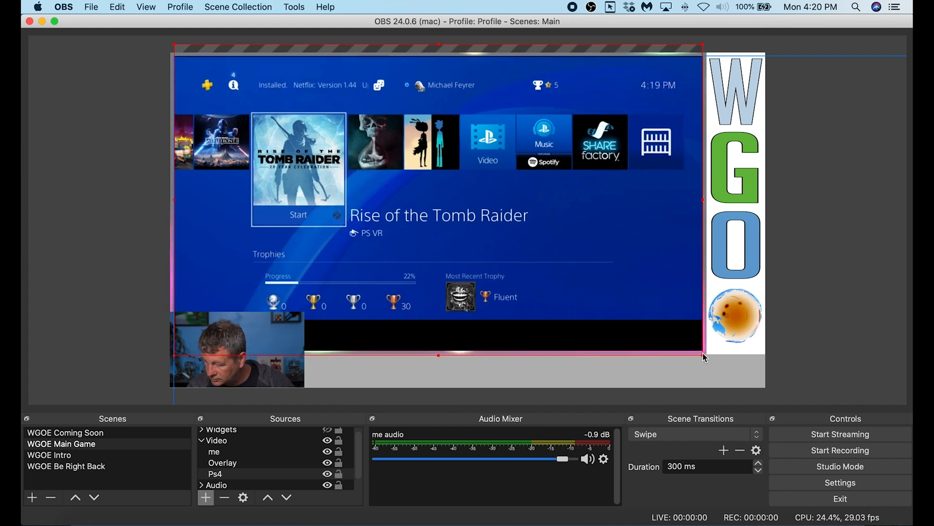
click(215, 462)
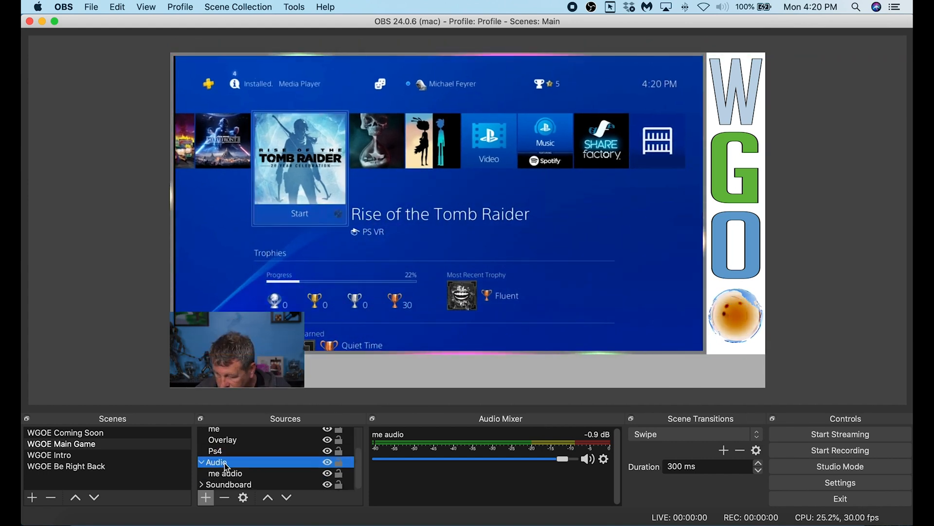
Create an Audio Input Capture named Game Audio using the iShowU Audio Capture device
click(205, 497)
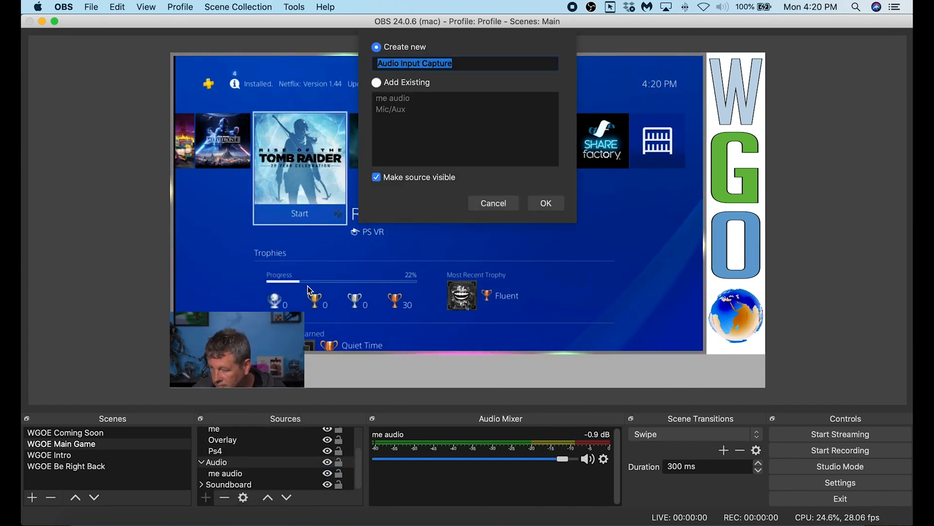
text(Game A)
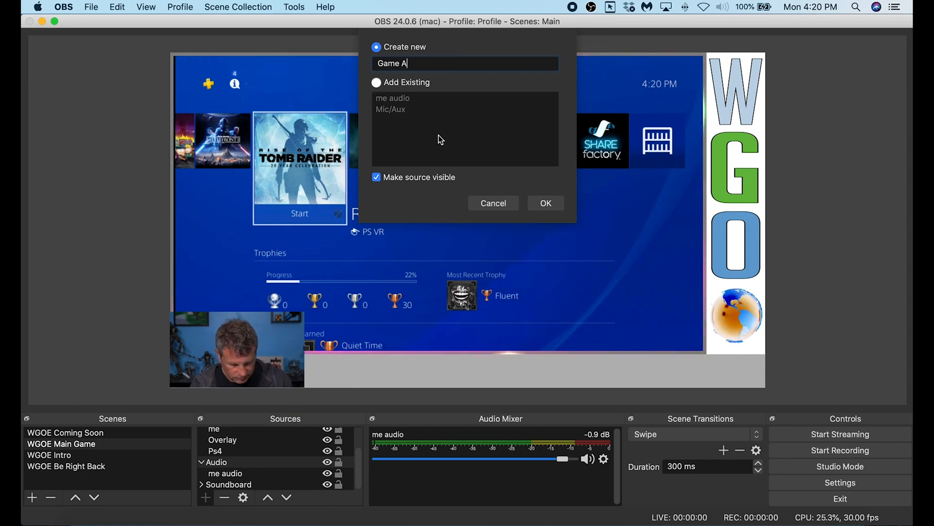
click(544, 203)
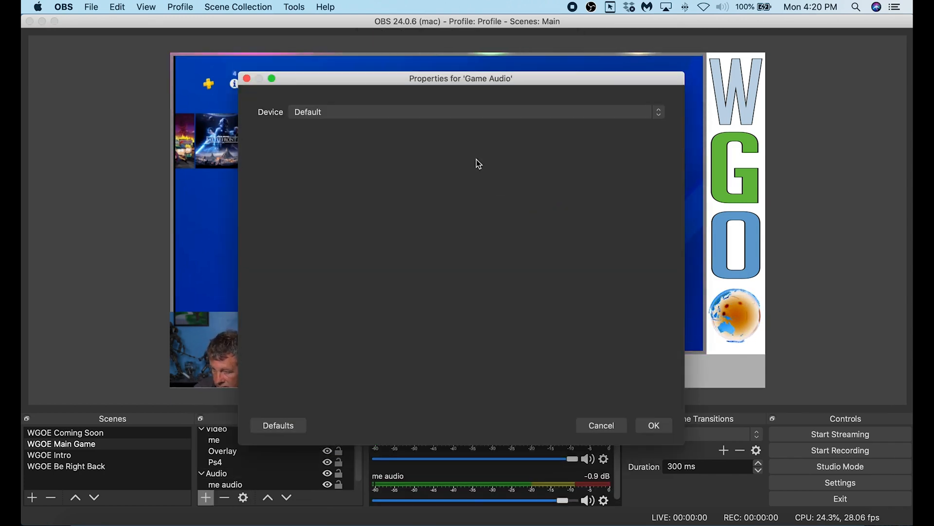
click(472, 111)
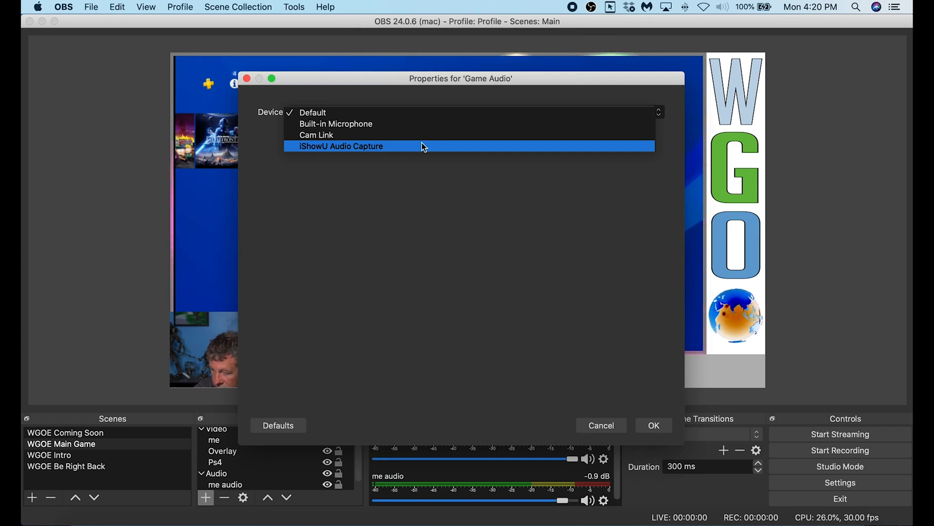
click(341, 146)
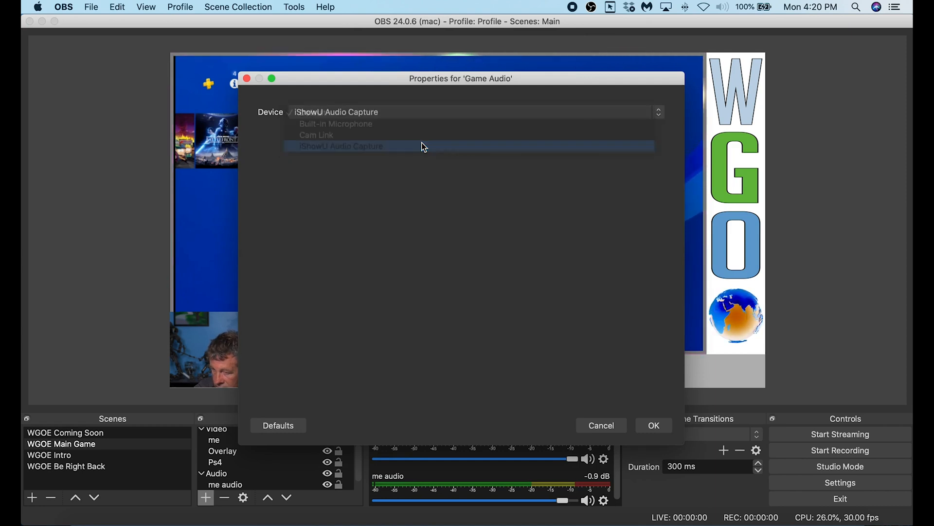
click(340, 146)
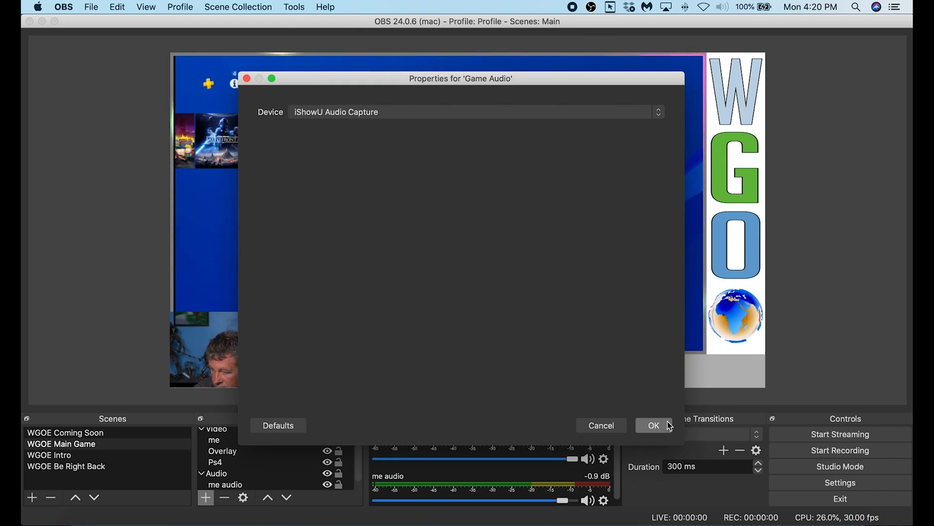
click(653, 424)
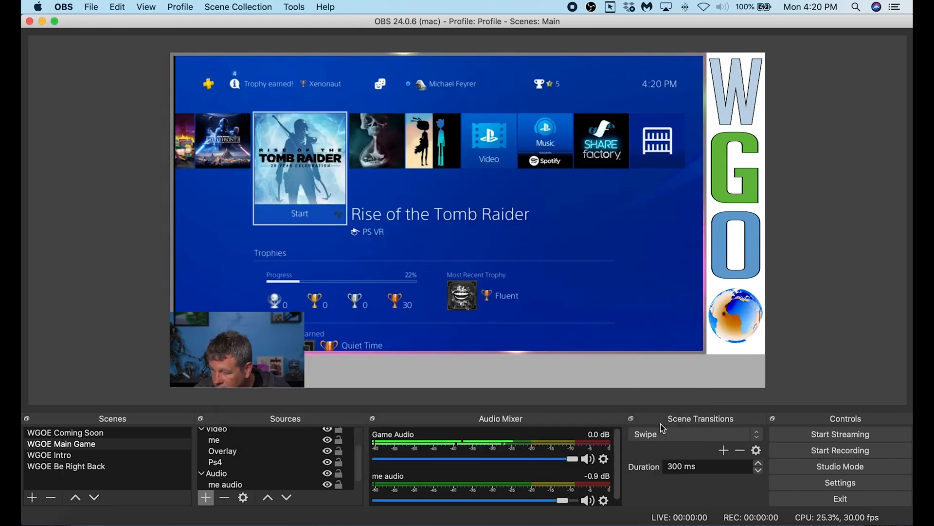
mouse_move(517, 276)
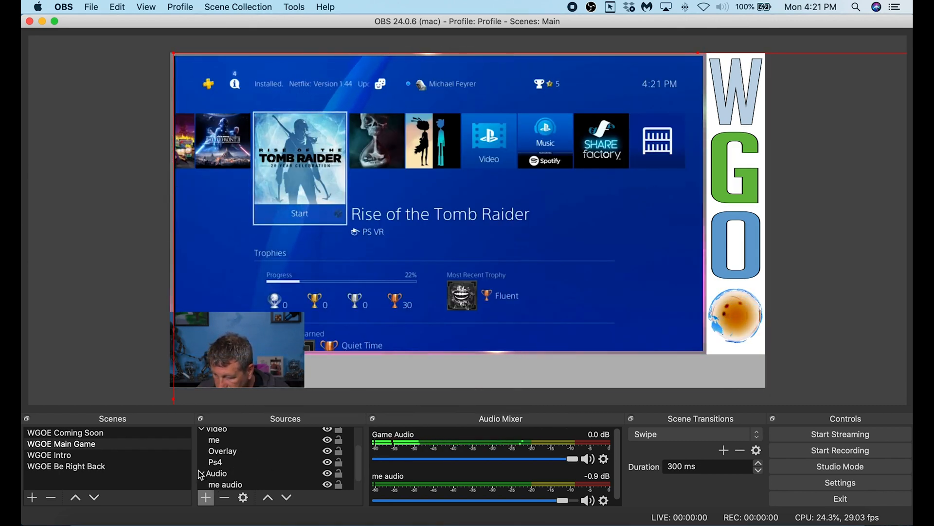
Remove the Ps4 source from the scene and confirm the deletion
right_click(214, 462)
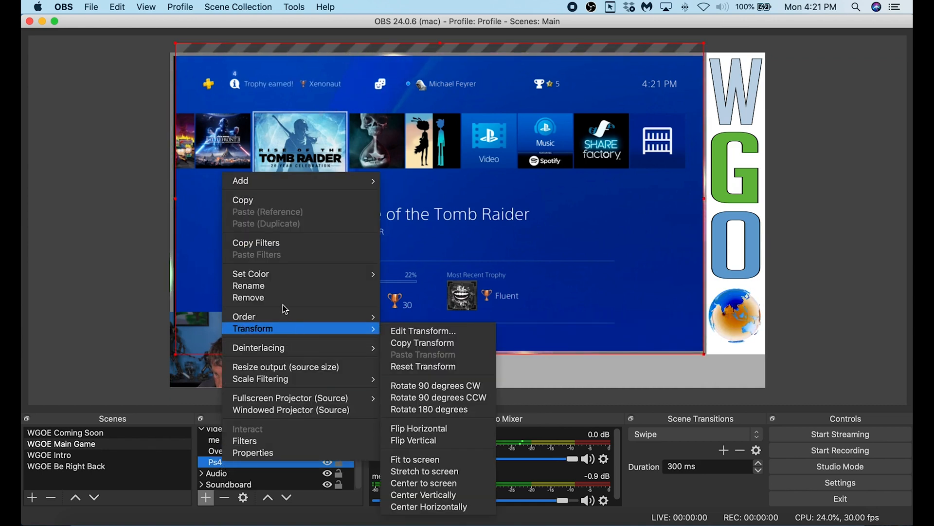
click(249, 297)
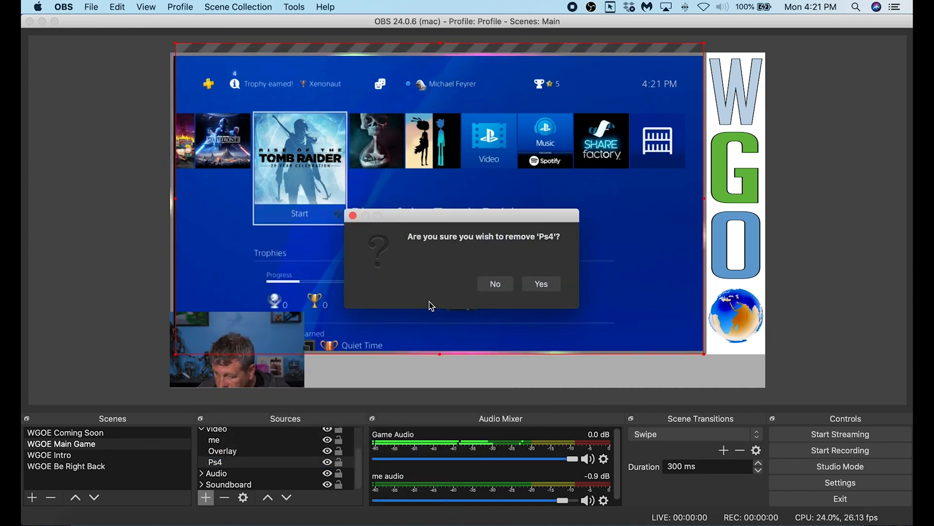
click(540, 284)
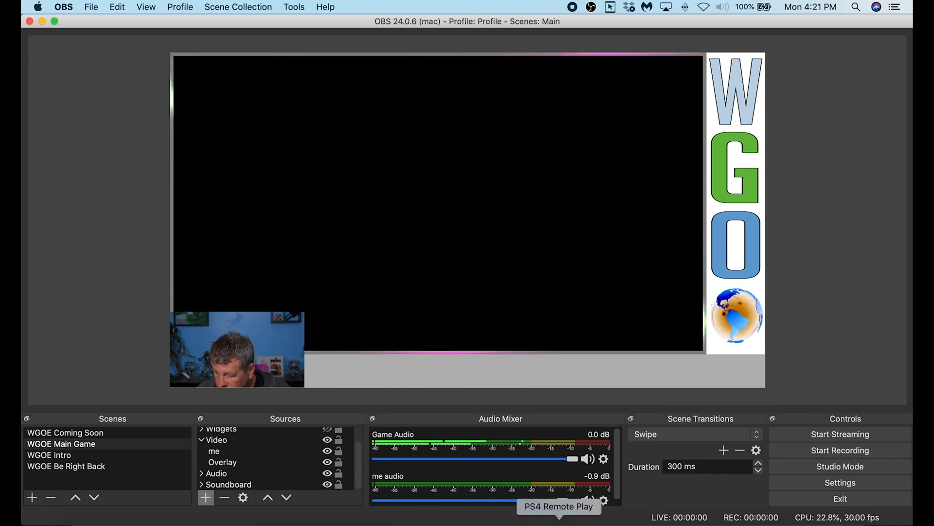
click(558, 506)
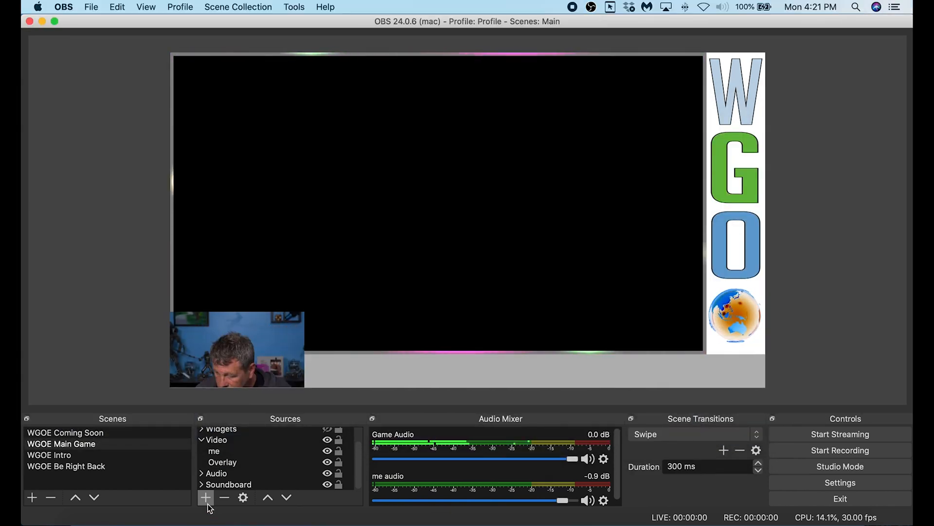
Create a Display Capture source named Game set to display 1 showing the PS4 feed
click(206, 496)
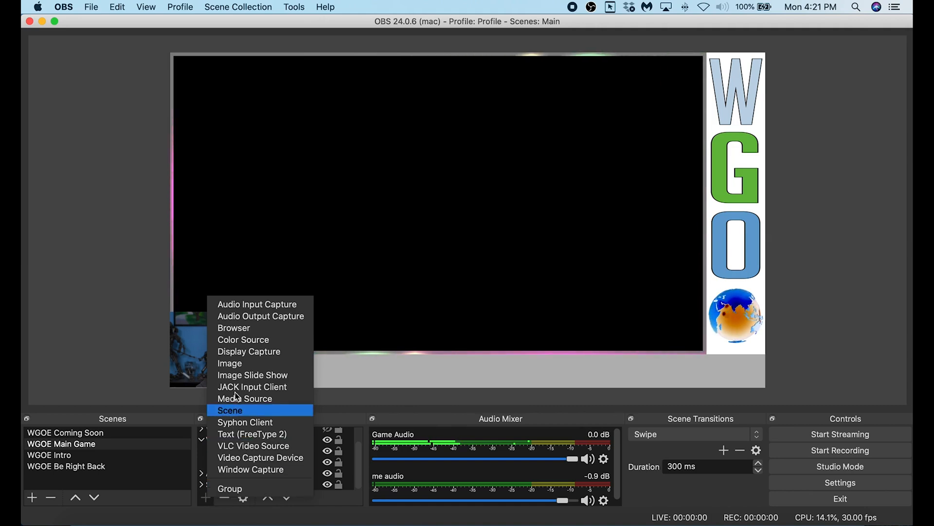
click(248, 351)
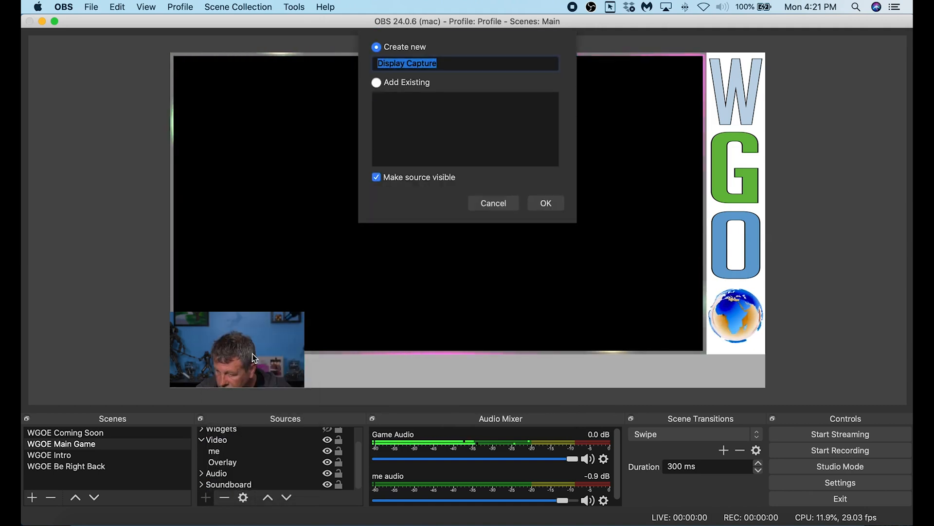
text(Game)
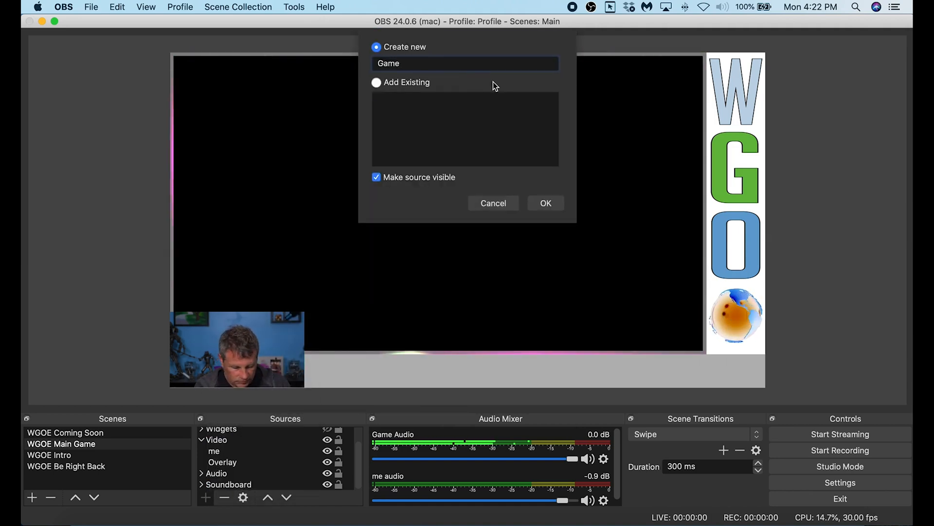
click(544, 202)
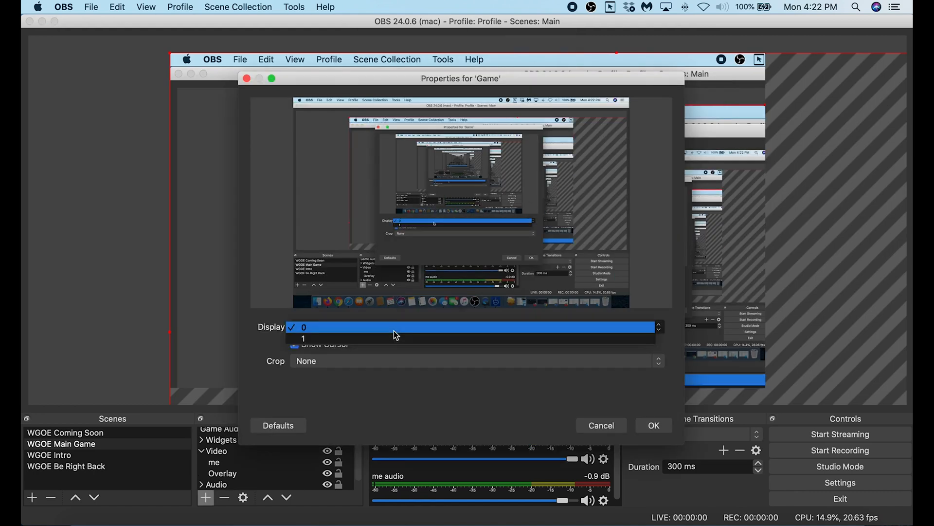
click(303, 339)
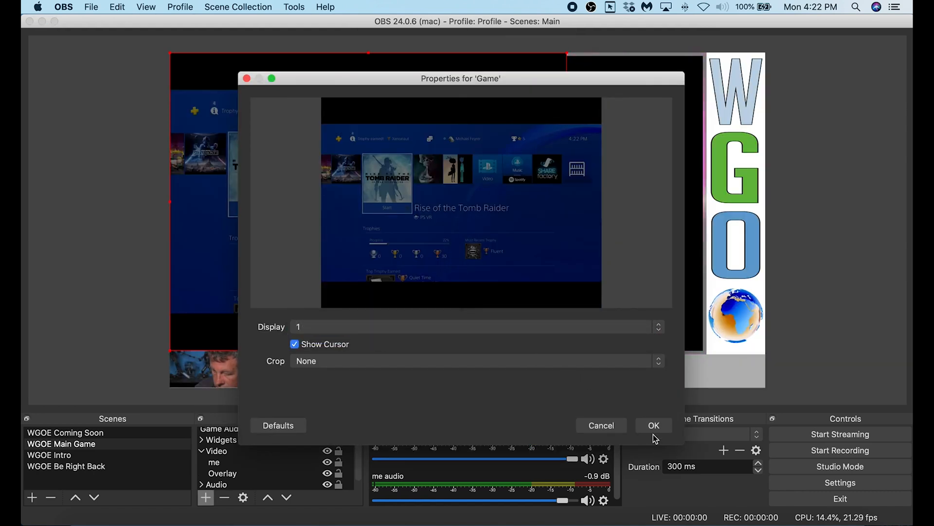
click(654, 425)
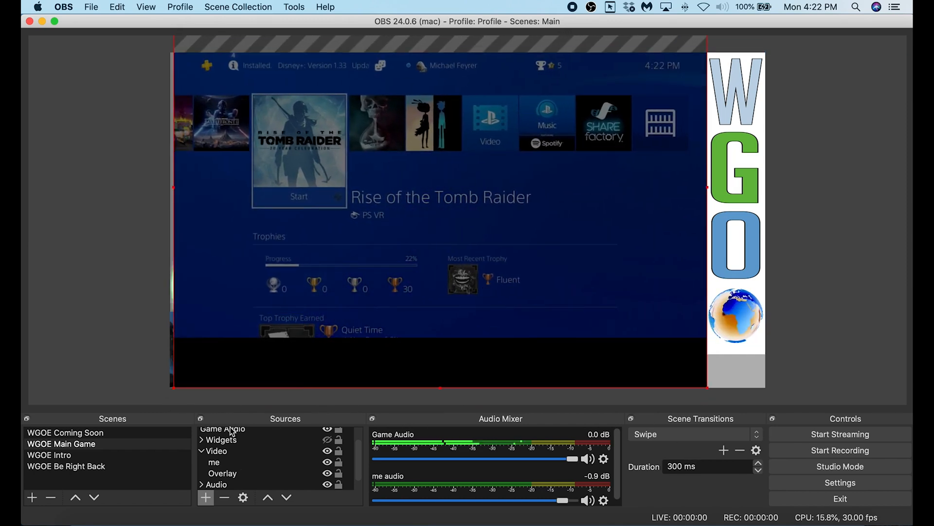
click(222, 472)
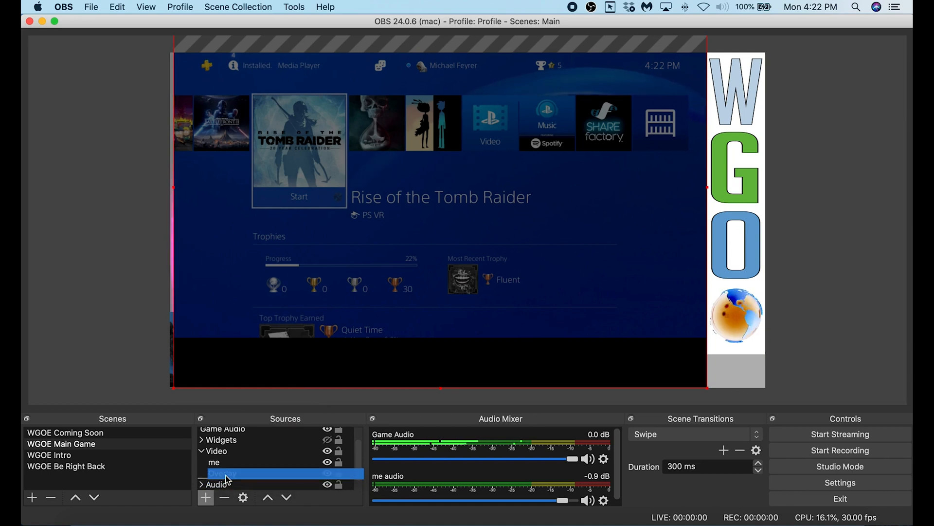